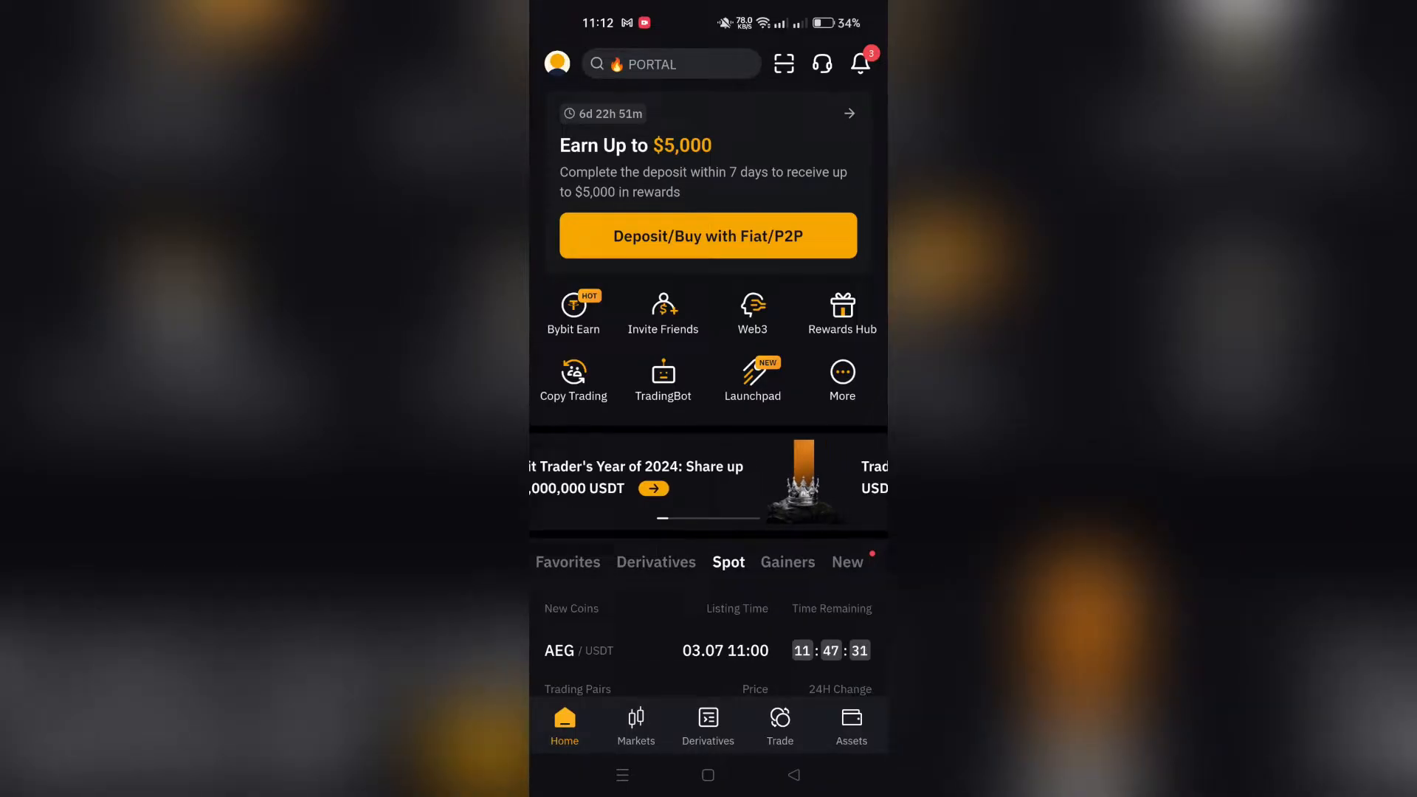
Open the Assets tab showing the empty Funding, Unified Trading and Inverse Derivatives accounts.
{"action": "left_click", "coordinate": [851, 723]}
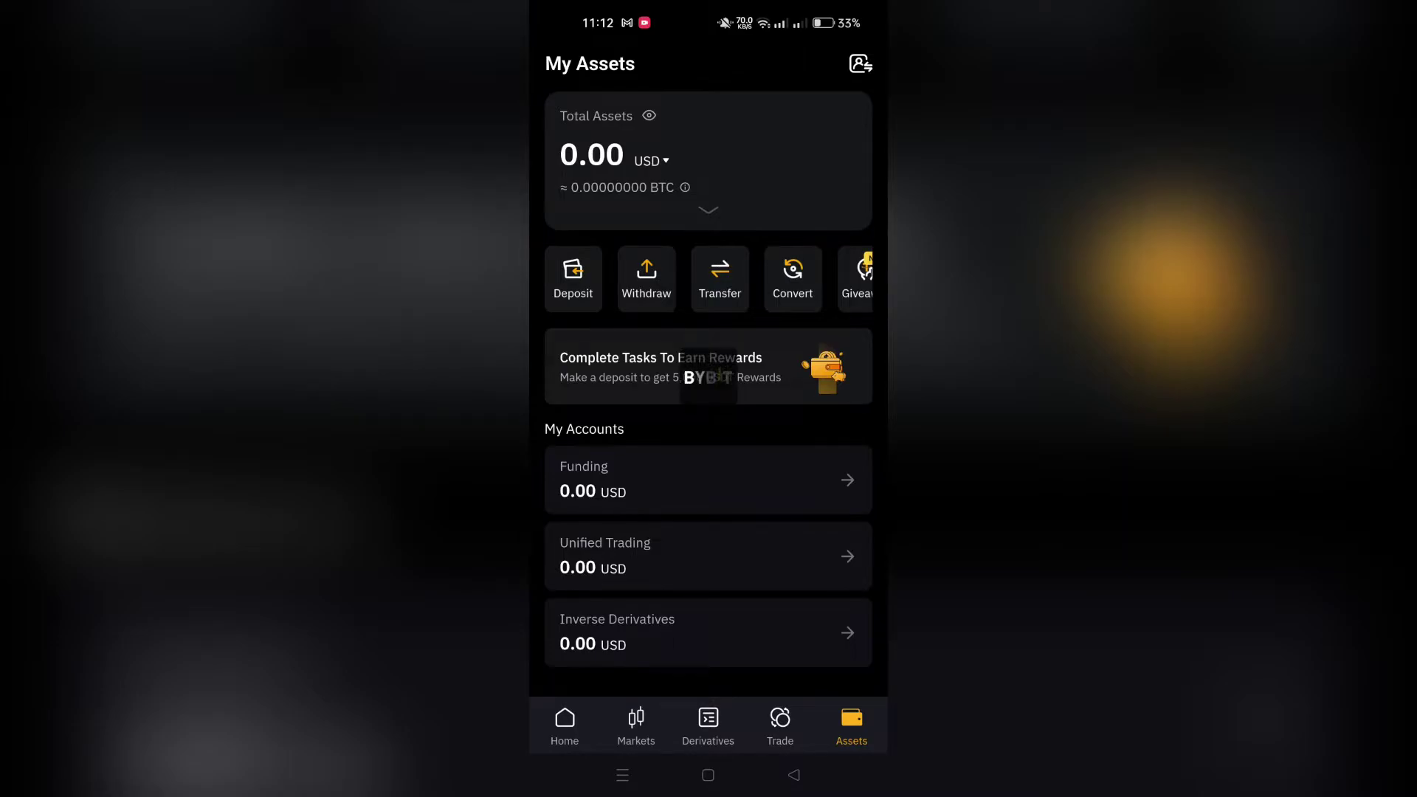
Start a transfer and choose Unified Trading Account as the destination from Funding.
{"action": "left_click", "coordinate": [719, 278]}
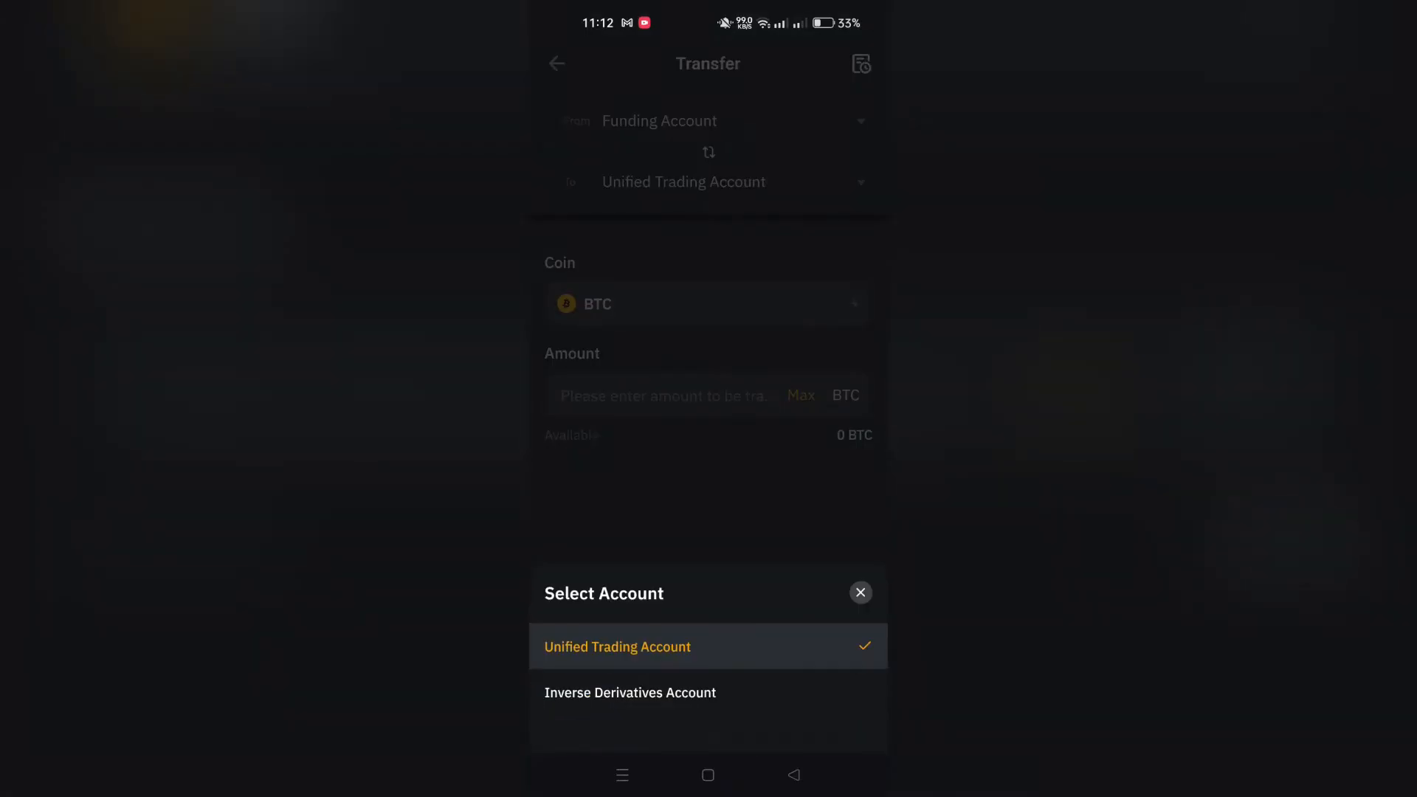
{"action": "left_click", "coordinate": [617, 646]}
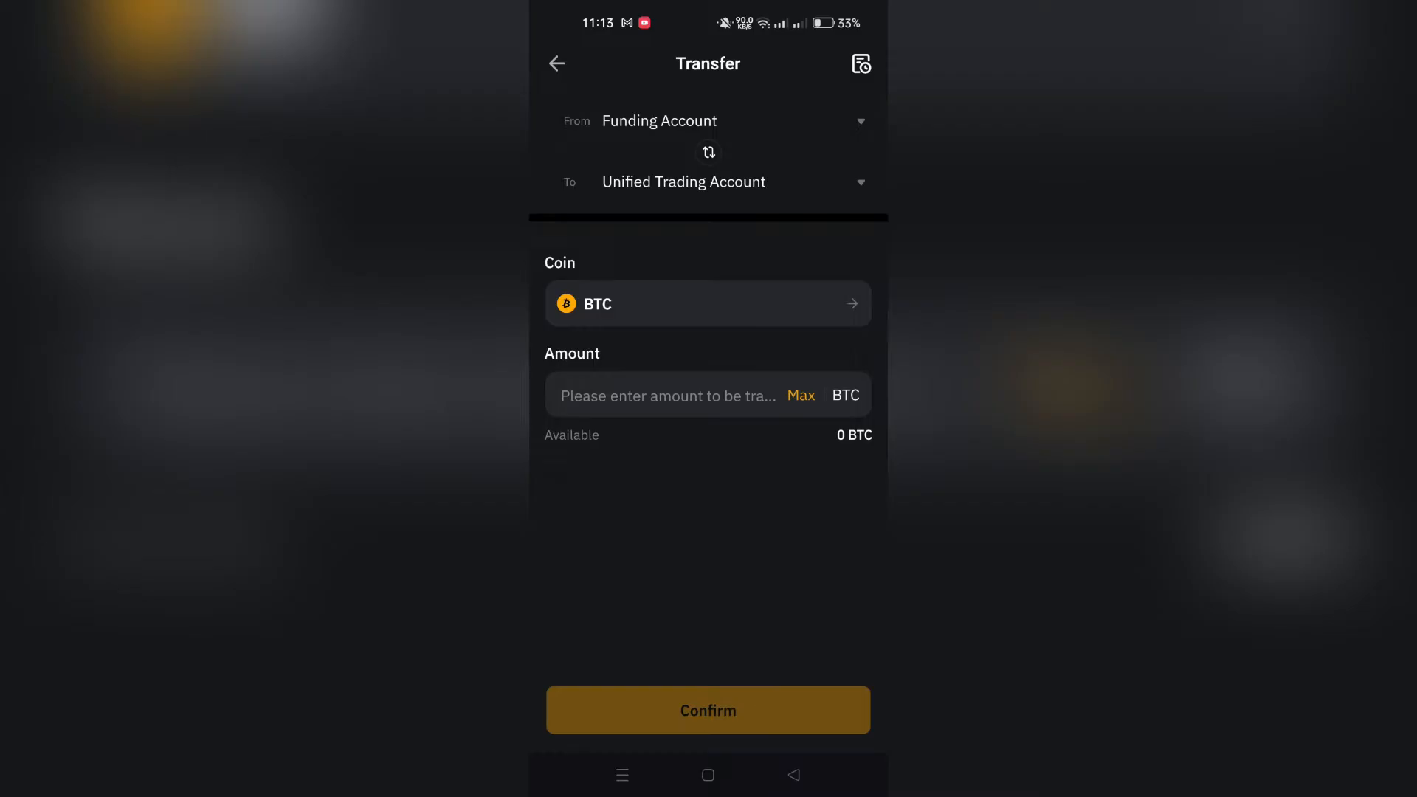
Enter 0.00005 BTC as the transfer amount, triggering the insufficient balance warning.
{"action": "left_click", "coordinate": [666, 395]}
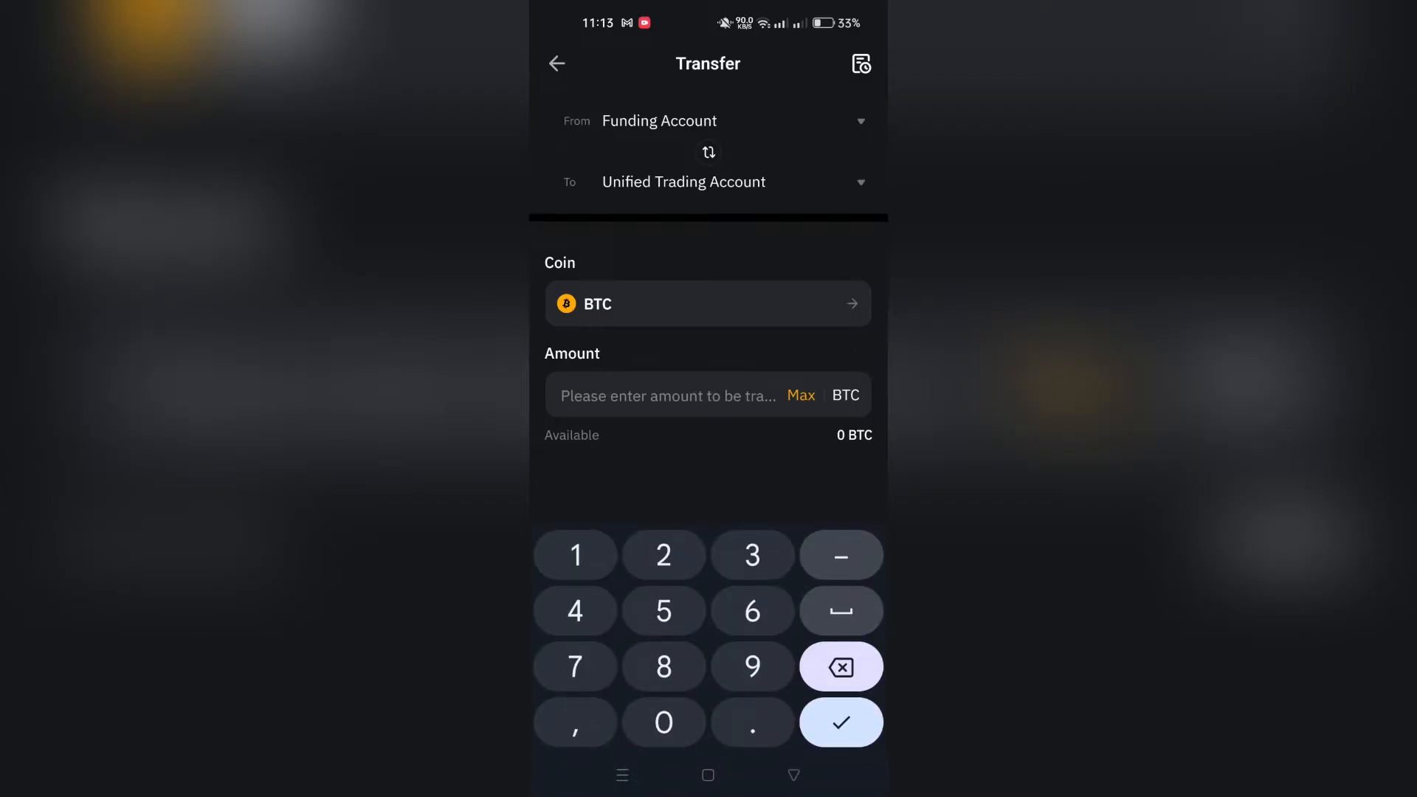
{"action": "left_click", "coordinate": [663, 721]}
{"action": "type", "text": "0.00005"}
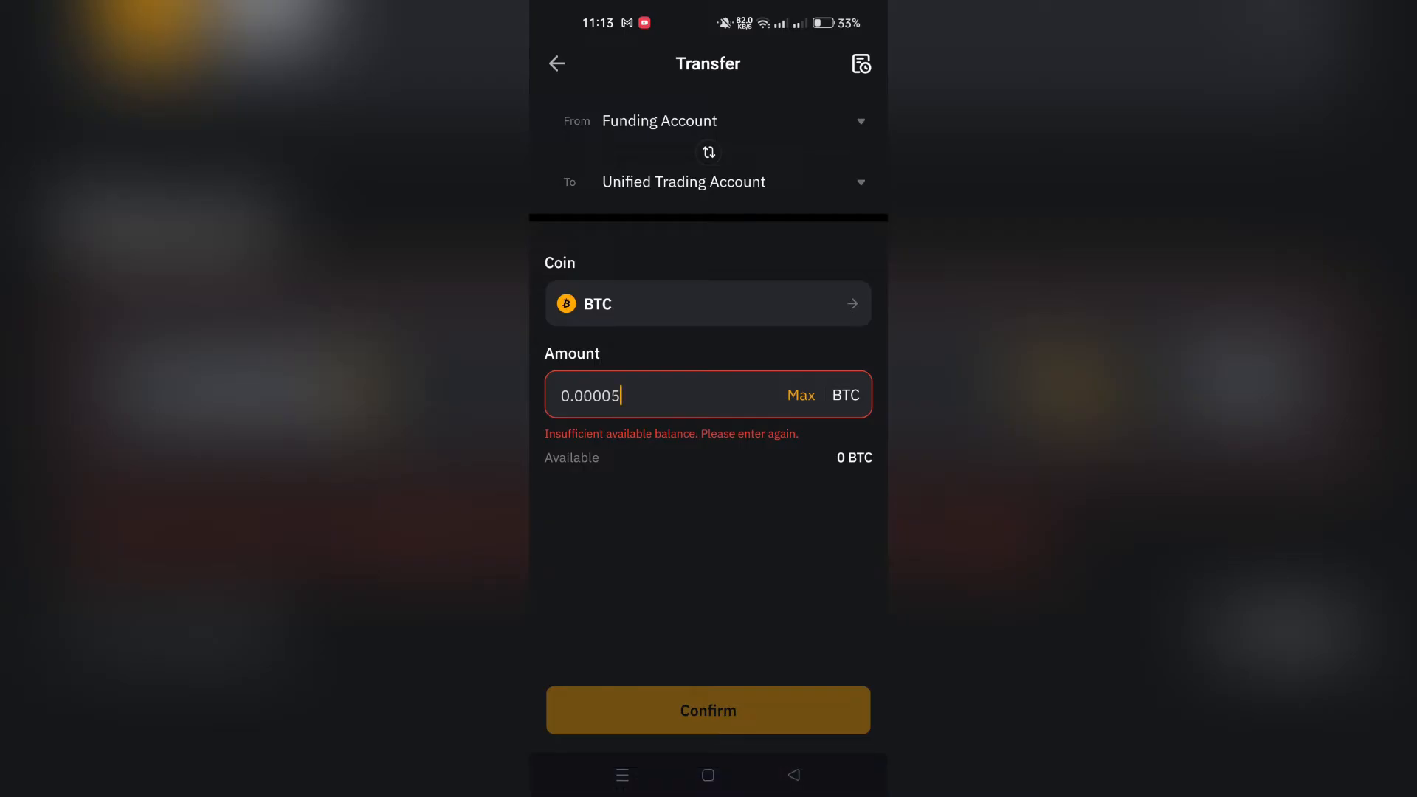
Switch the transfer coin to USDT, briefly picking AFC first.
{"action": "left_click", "coordinate": [706, 304]}
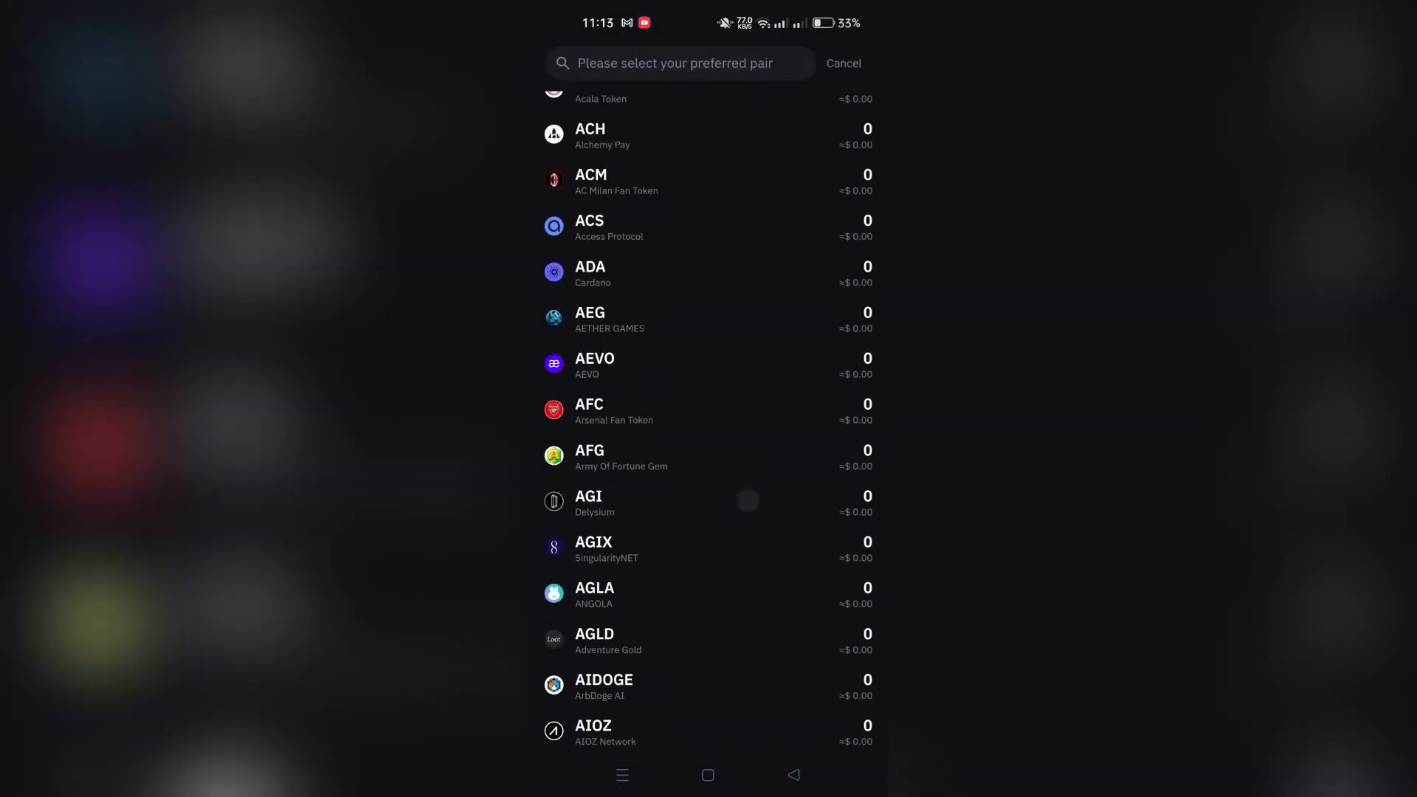
{"action": "left_click", "coordinate": [589, 411]}
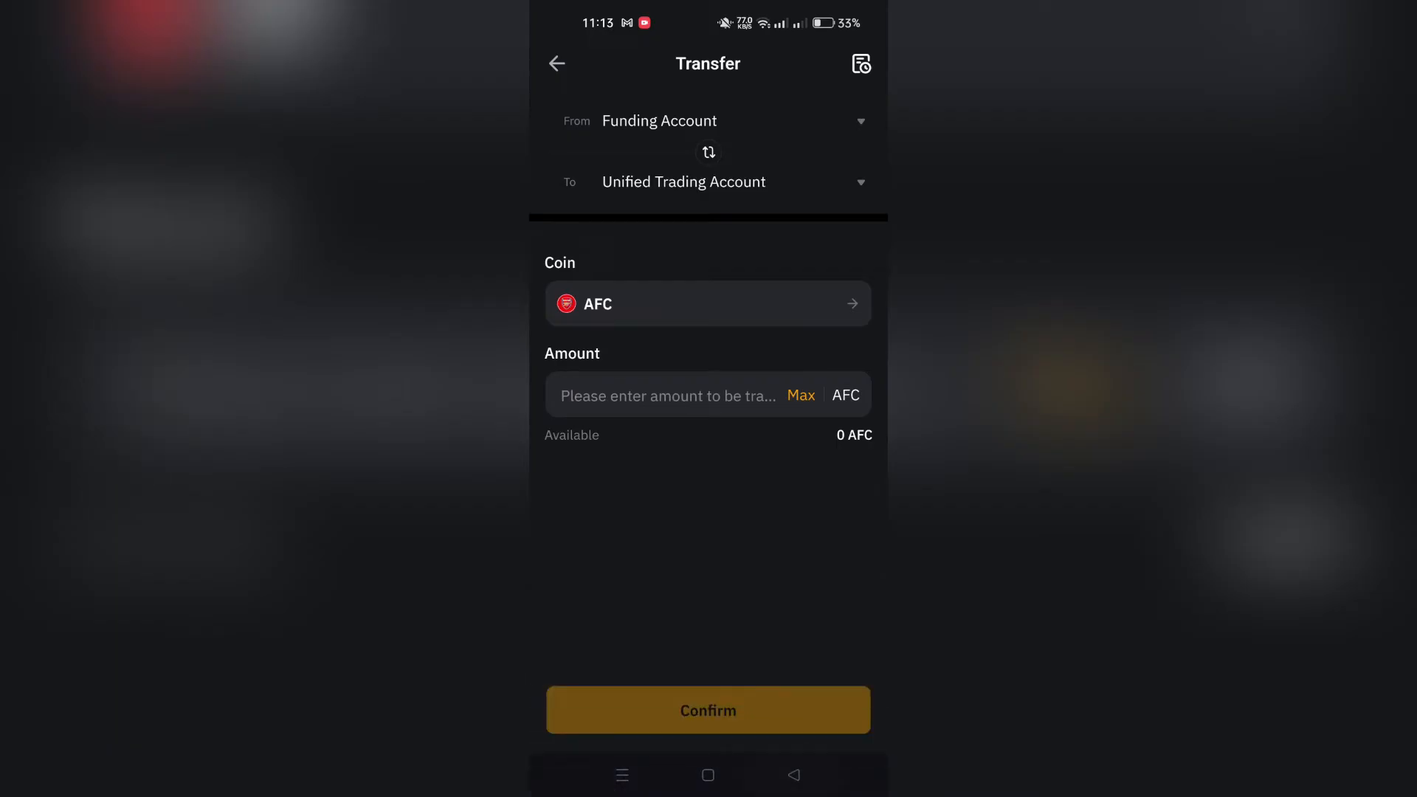
{"action": "left_click", "coordinate": [707, 304]}
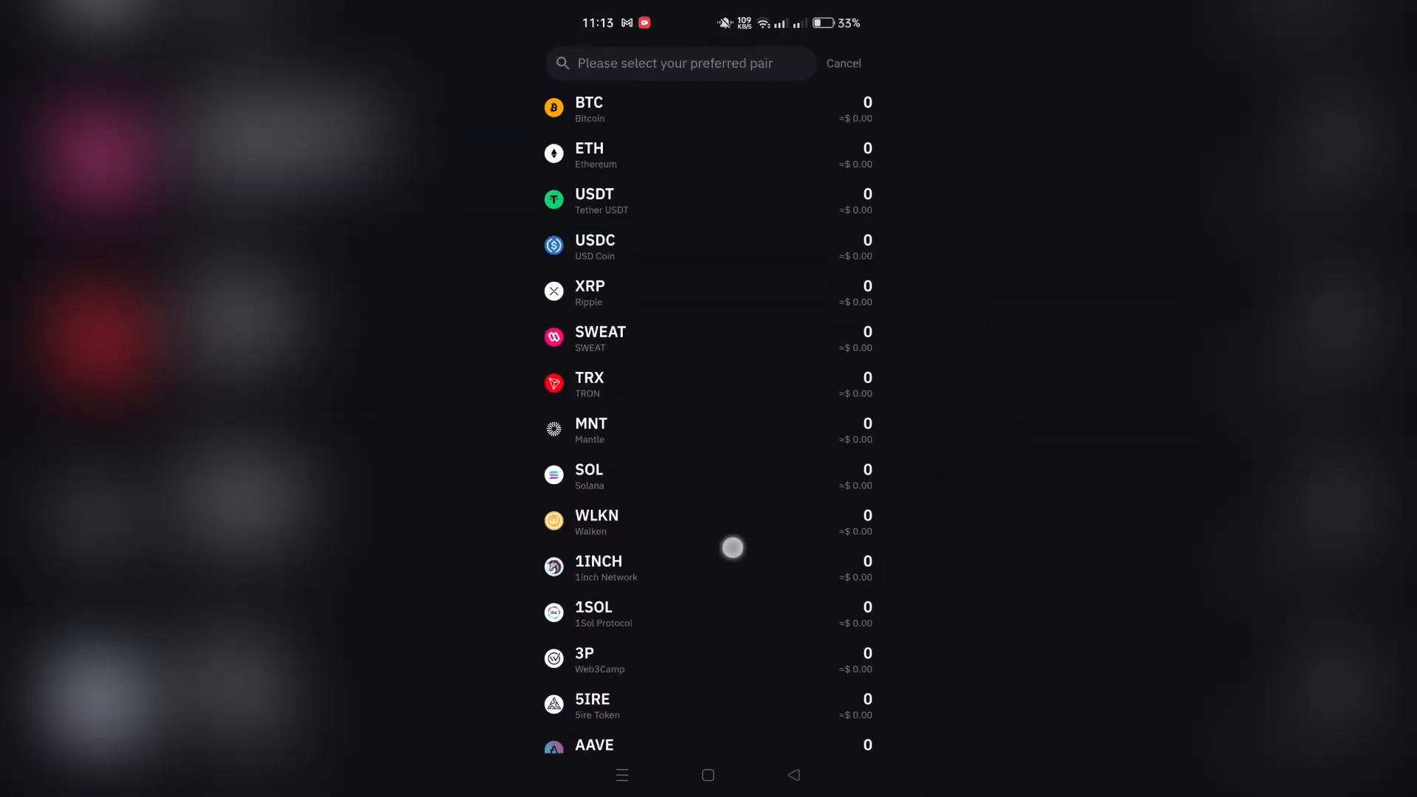
{"action": "left_click", "coordinate": [593, 201]}
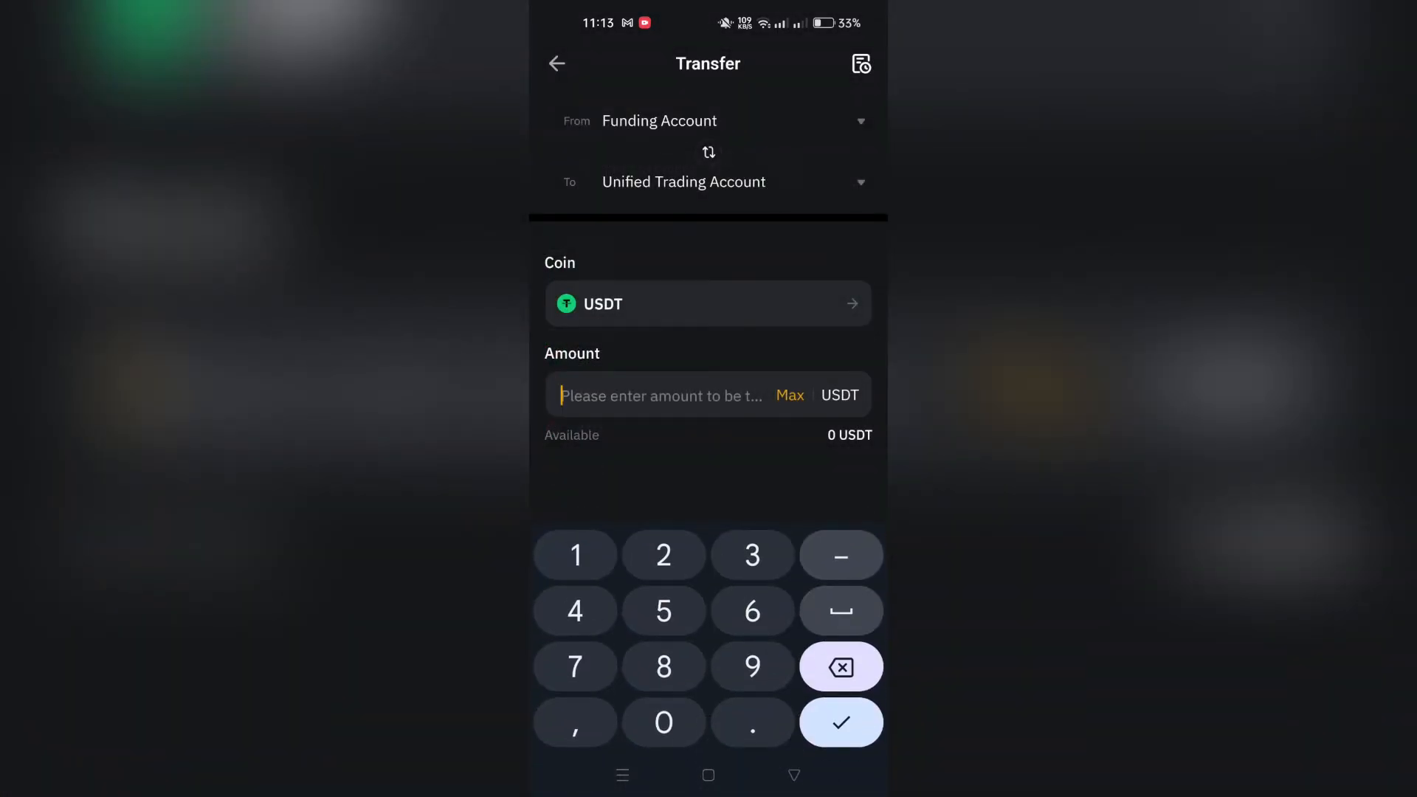
Enter 20 USDT as the amount and confirm the transfer.
{"action": "left_click", "coordinate": [664, 555]}
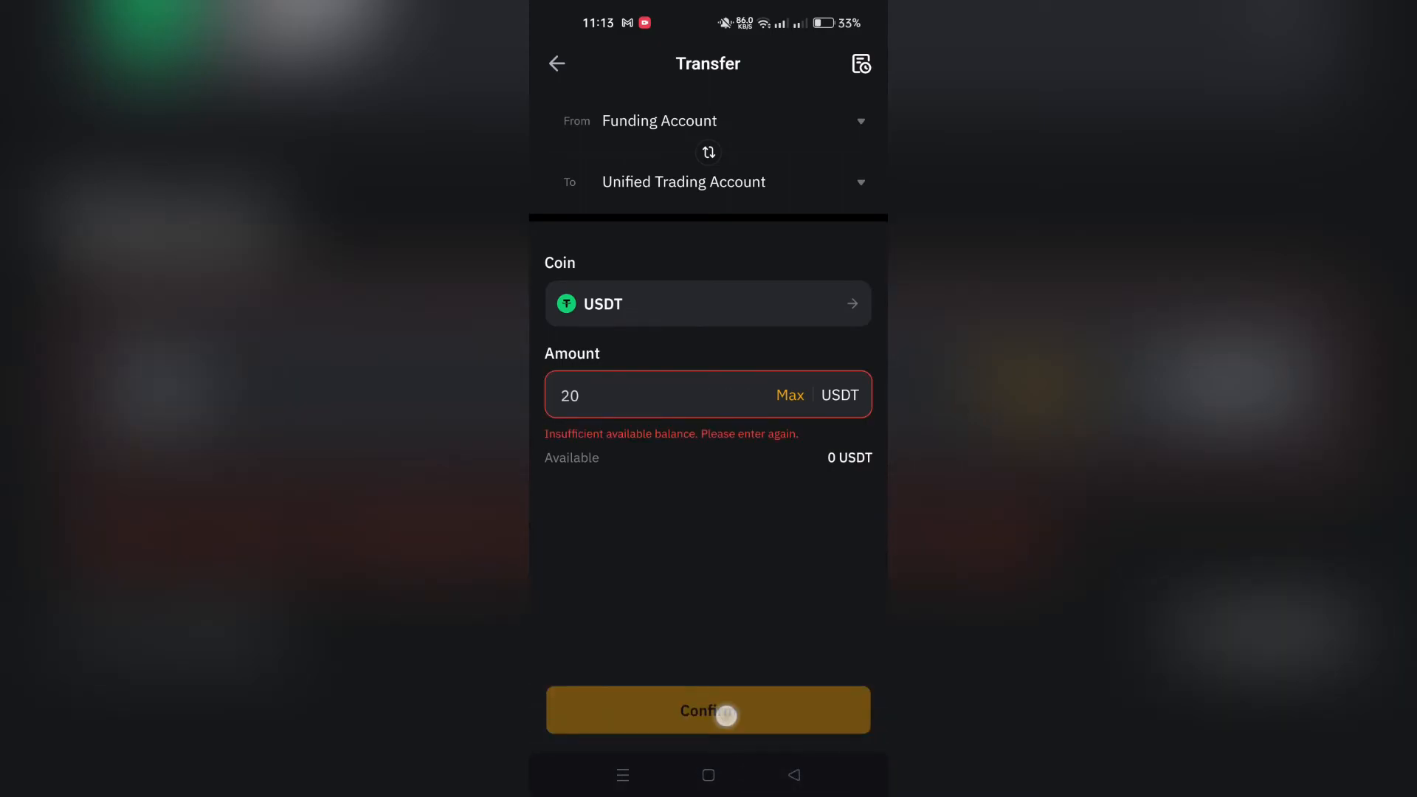
{"action": "left_click", "coordinate": [683, 710]}
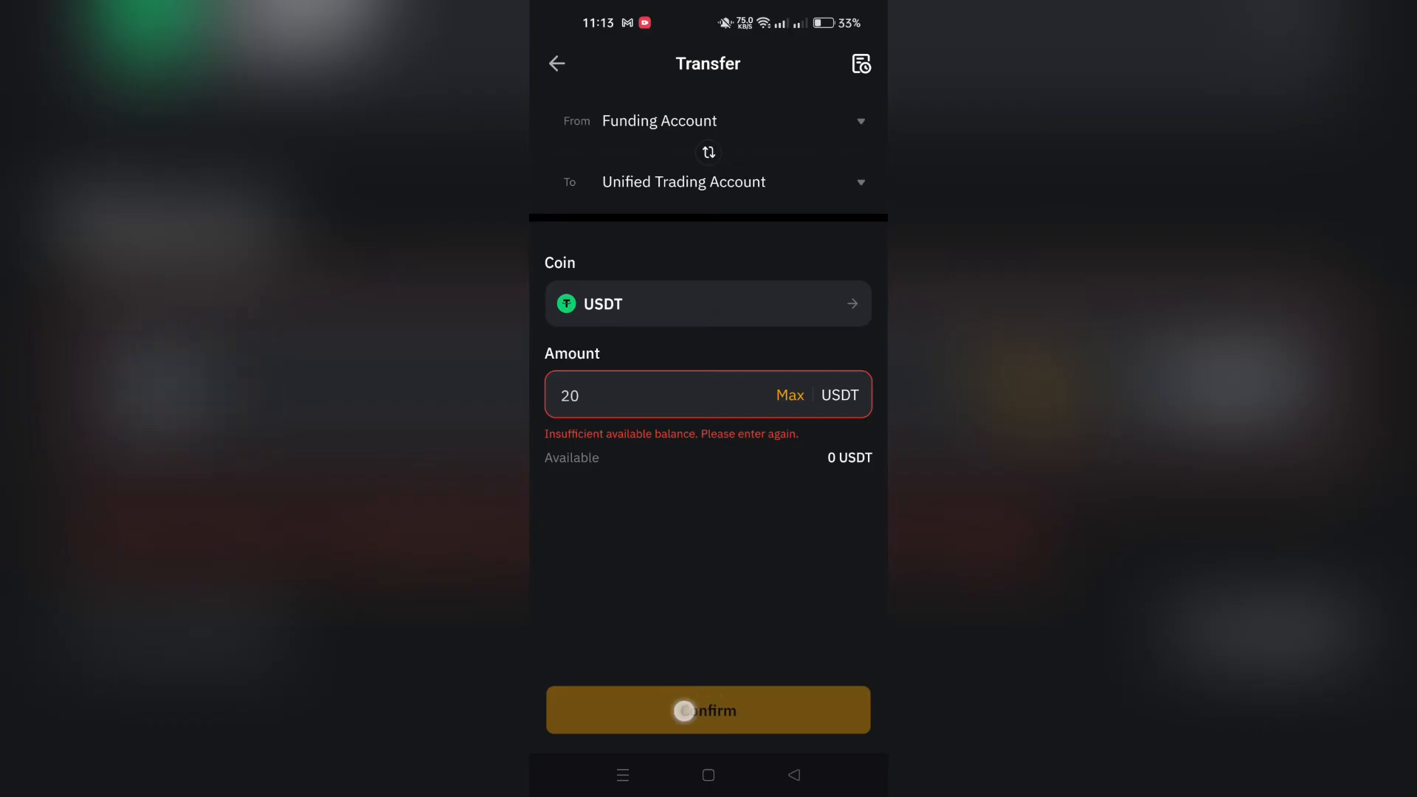